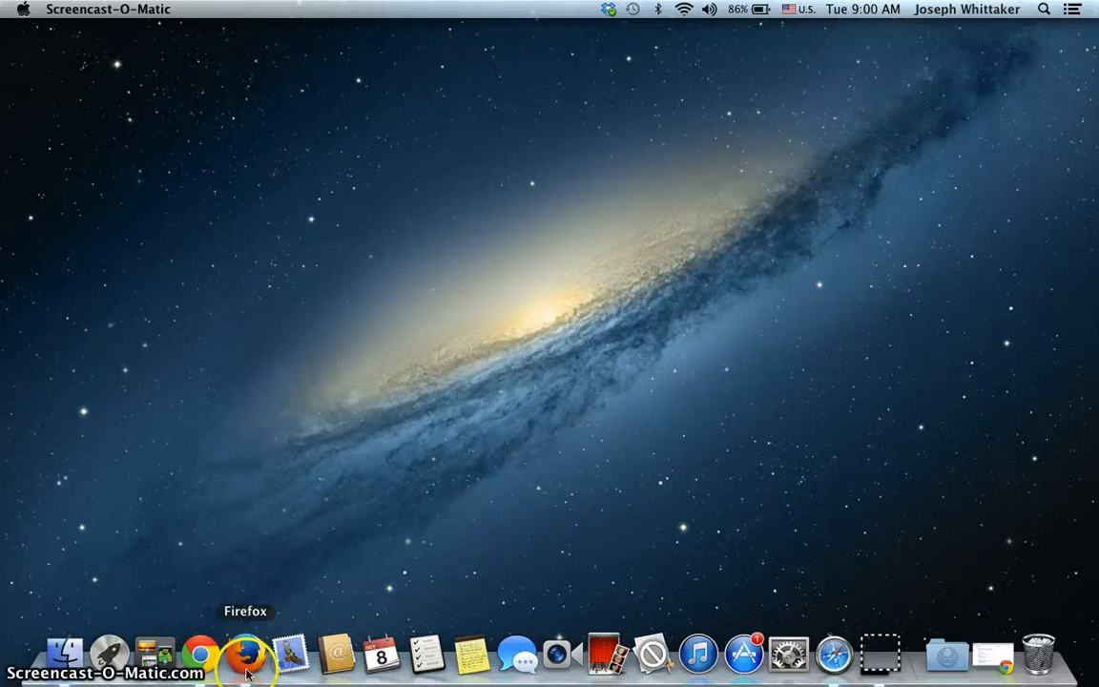
{"action": "mouse_move", "coordinate": [818, 587]}
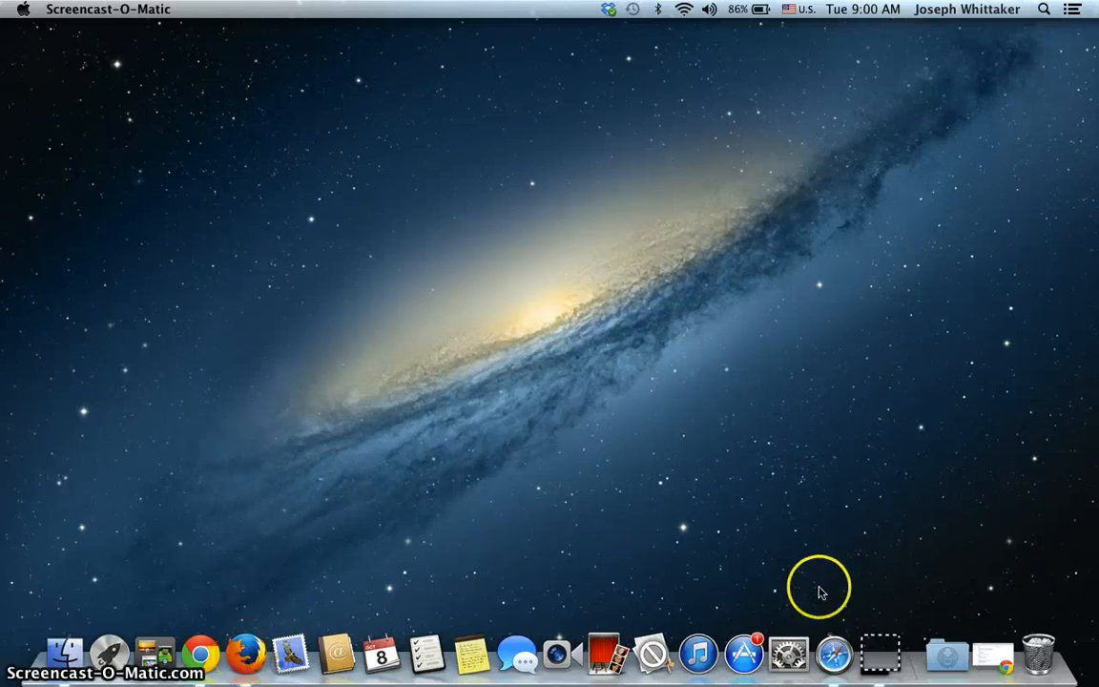
{"action": "mouse_move", "coordinate": [496, 401]}
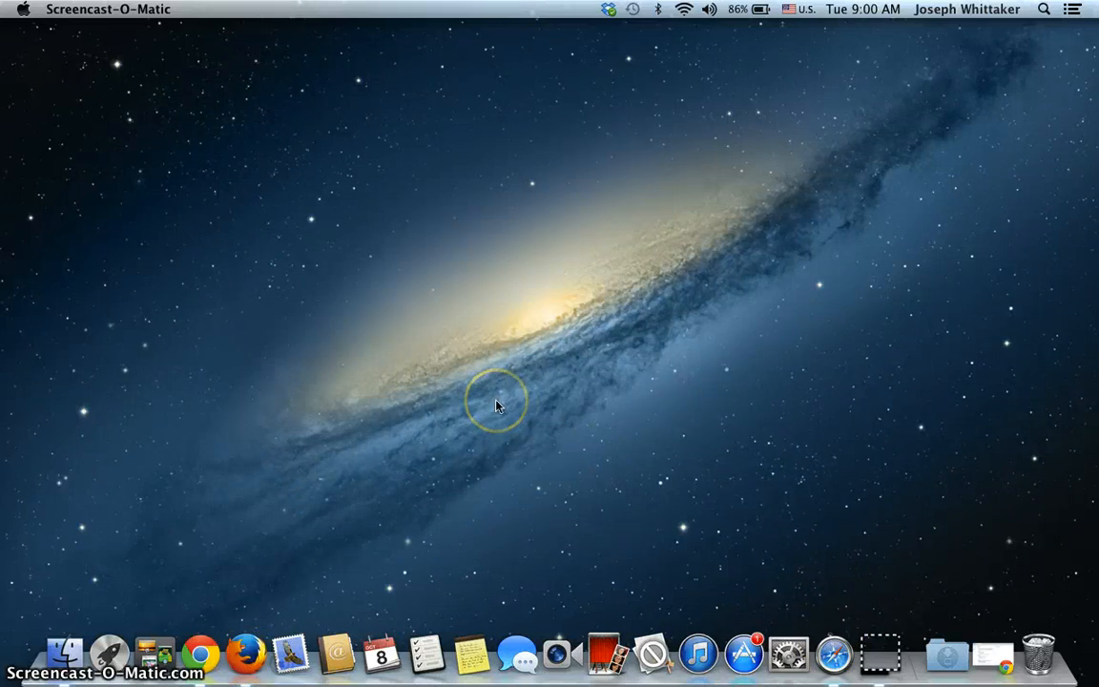
{"action": "mouse_move", "coordinate": [246, 653]}
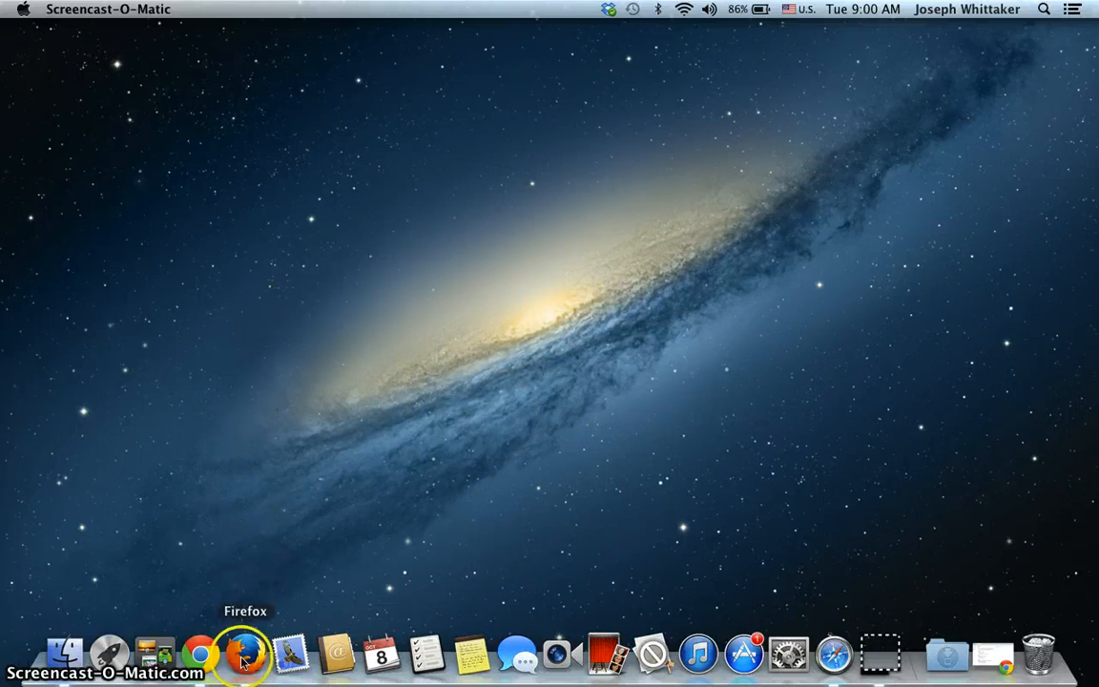
Step: Launch Firefox and search Google for 'silverlight'
{"action": "left_click", "coordinate": [245, 653]}
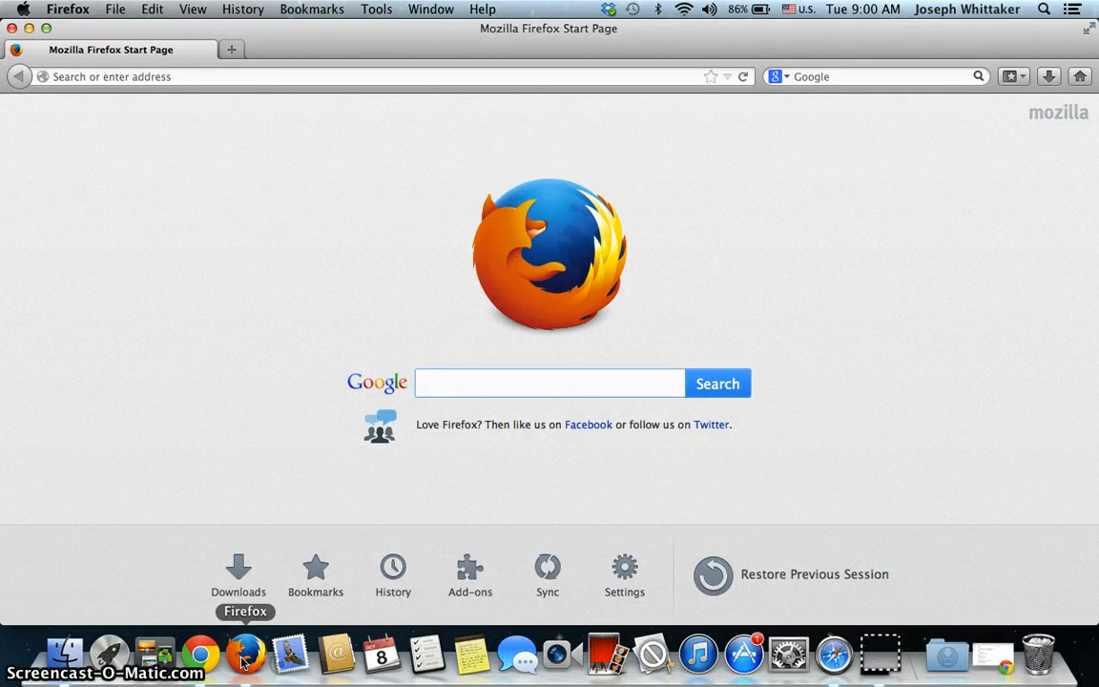
{"action": "left_click", "coordinate": [549, 382]}
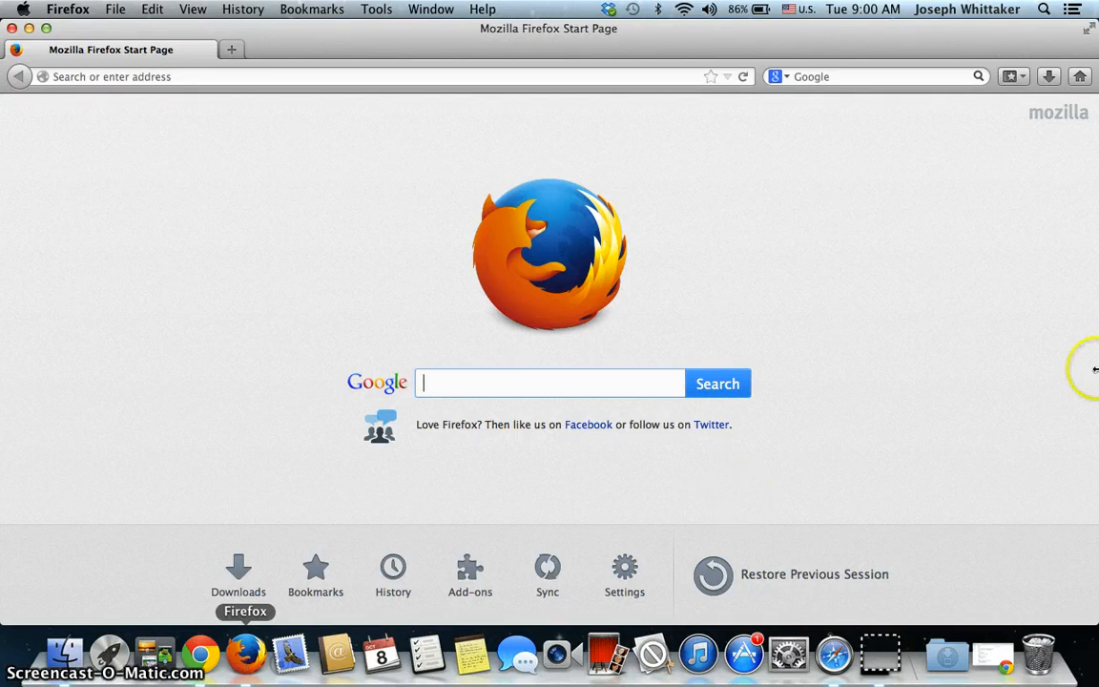
{"action": "left_click", "coordinate": [874, 76]}
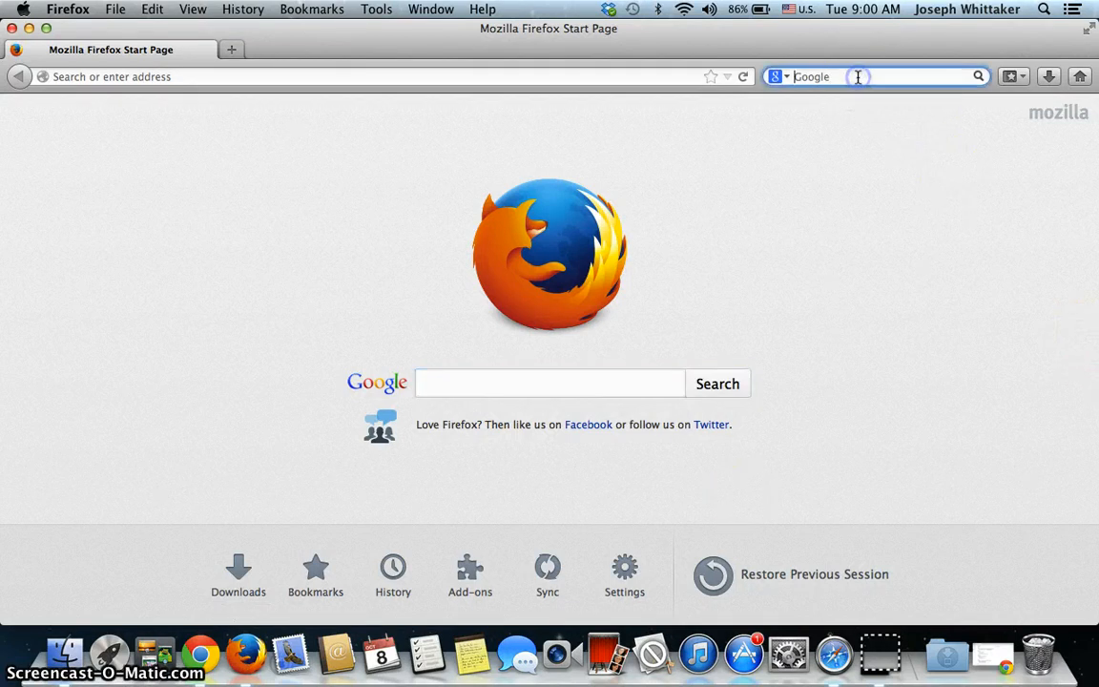
{"action": "mouse_move", "coordinate": [518, 374]}
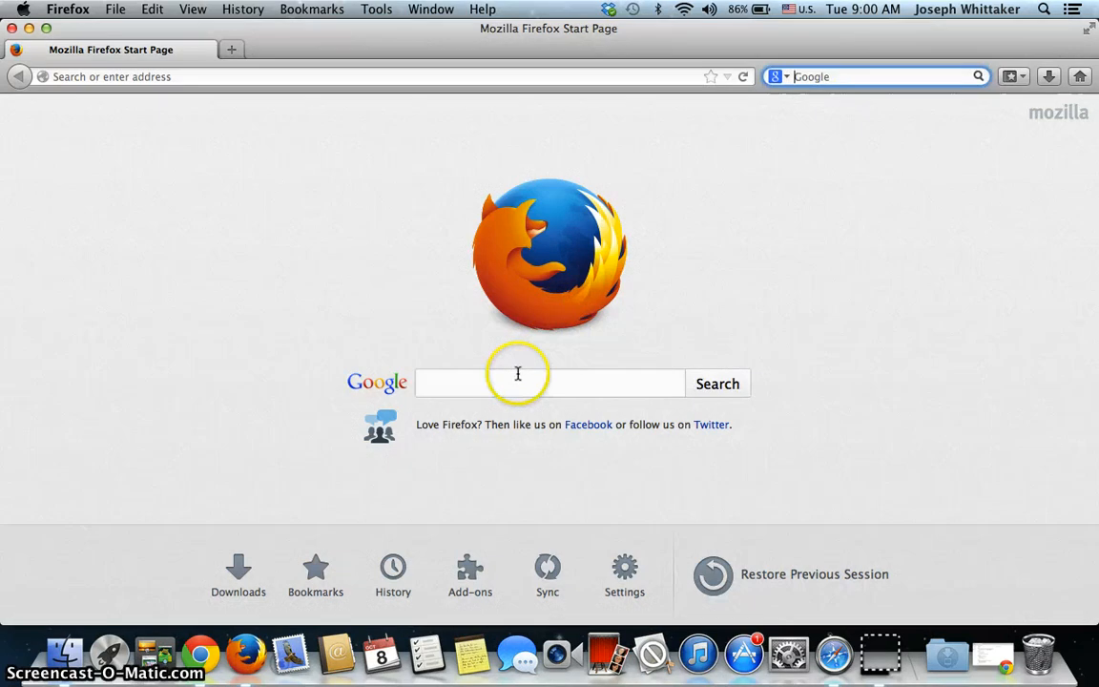
{"action": "type", "text": "silver"}
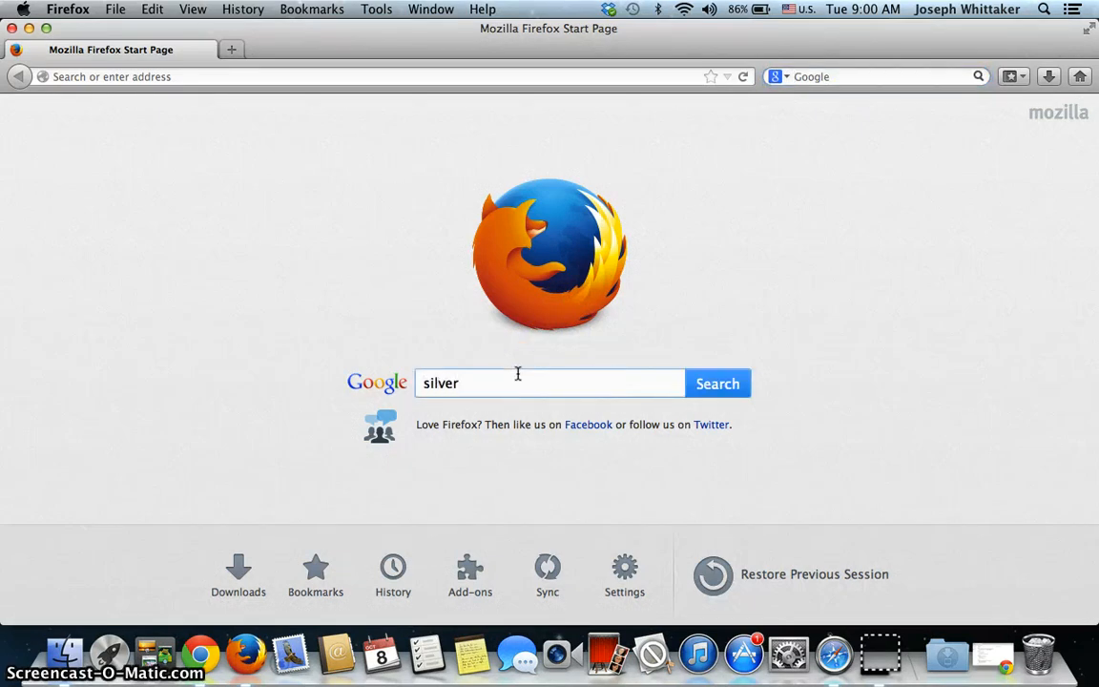
{"action": "type", "text": "light"}
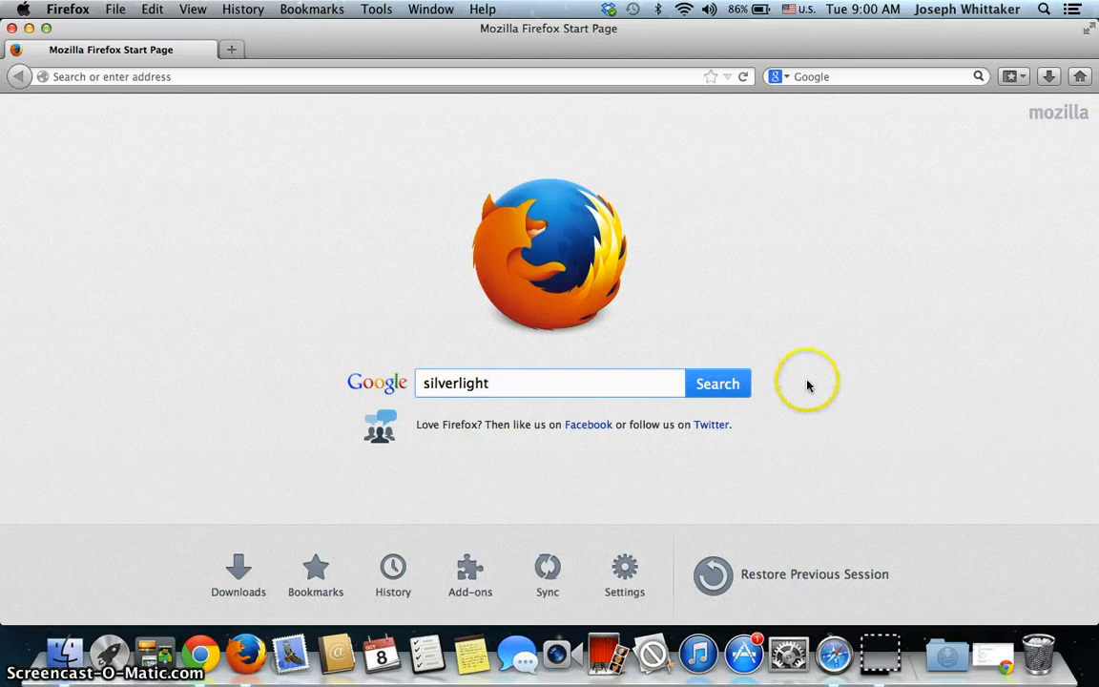
{"action": "left_click", "coordinate": [717, 382]}
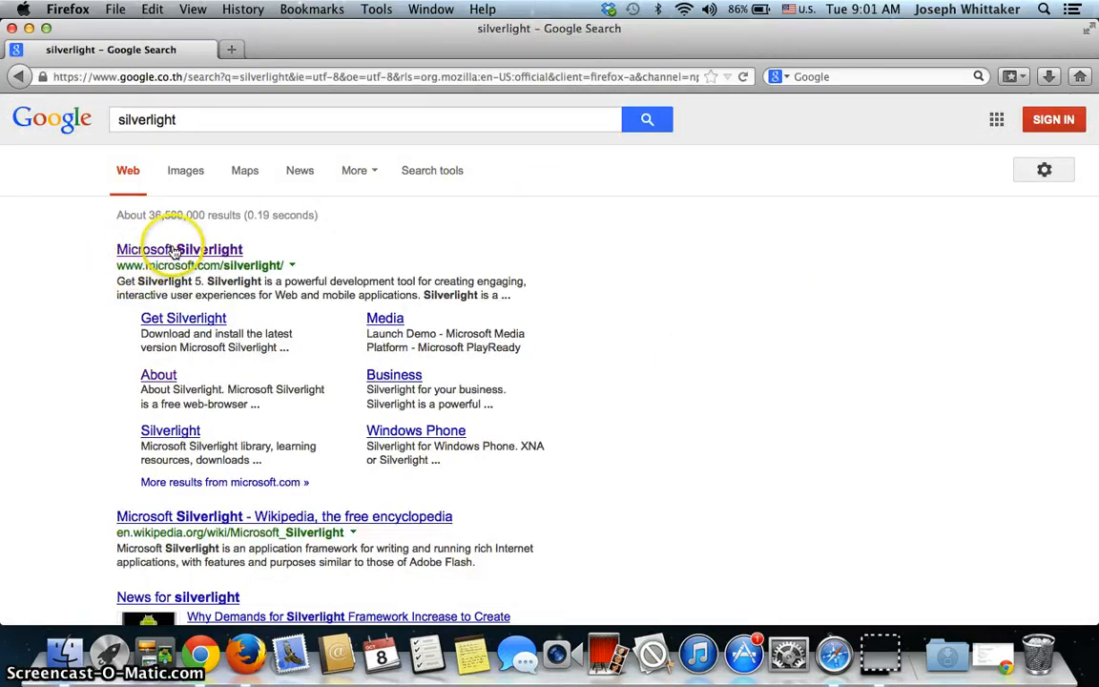
Step: Open the 'Microsoft Silverlight' result from the search listing
{"action": "left_click", "coordinate": [179, 249]}
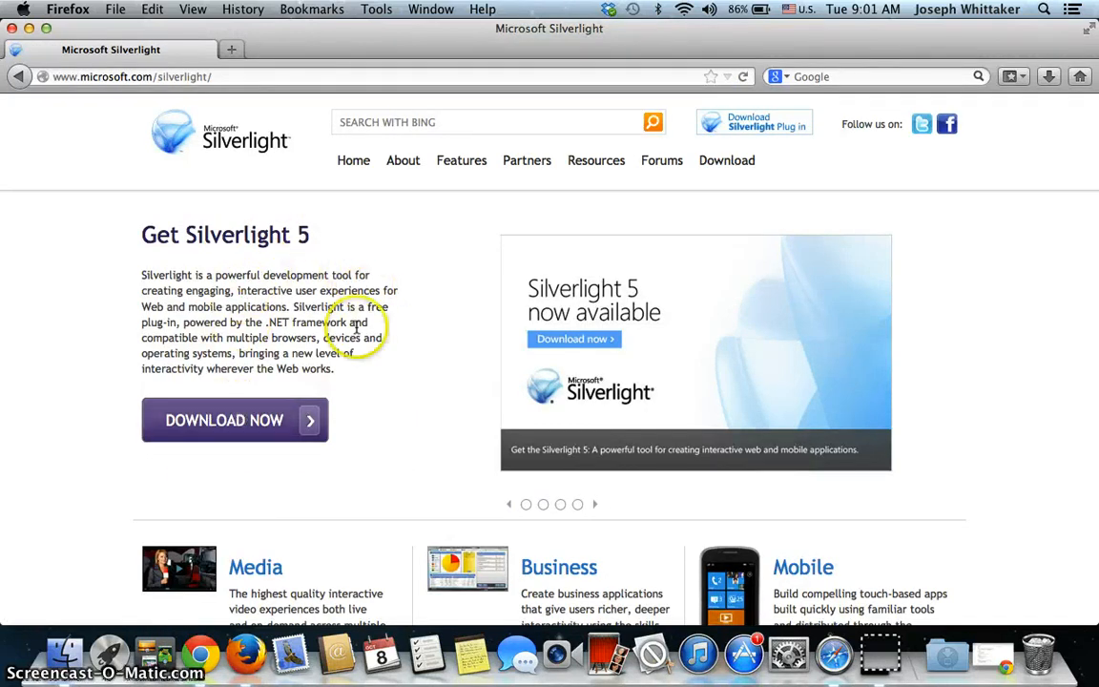
{"action": "mouse_move", "coordinate": [272, 265]}
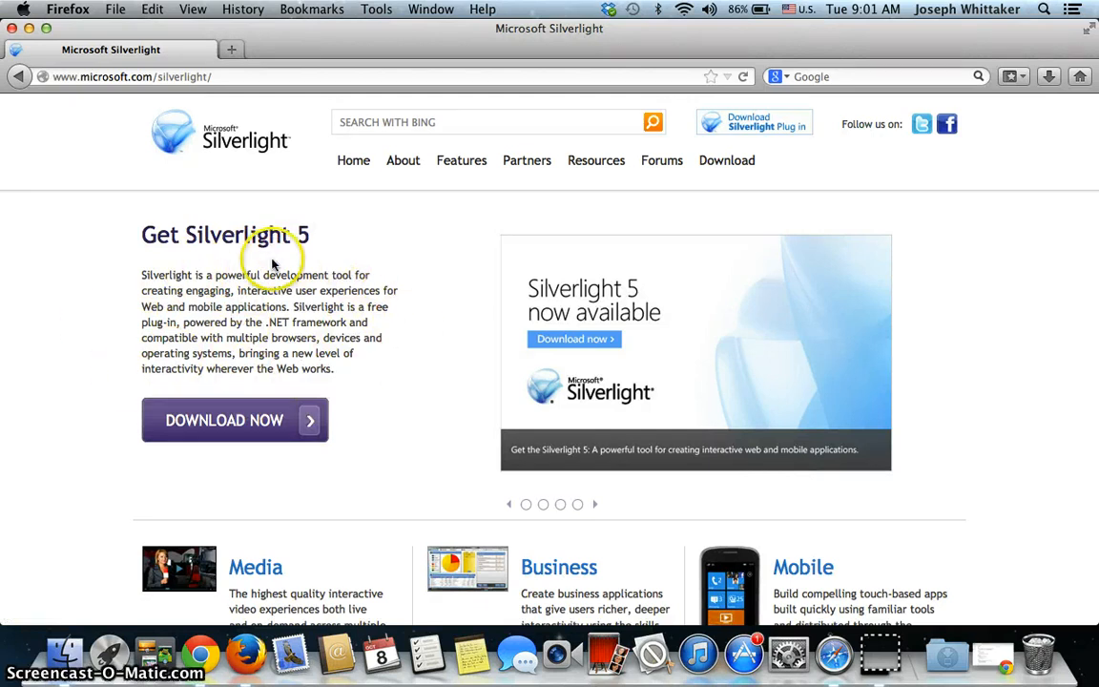
{"action": "mouse_move", "coordinate": [434, 316]}
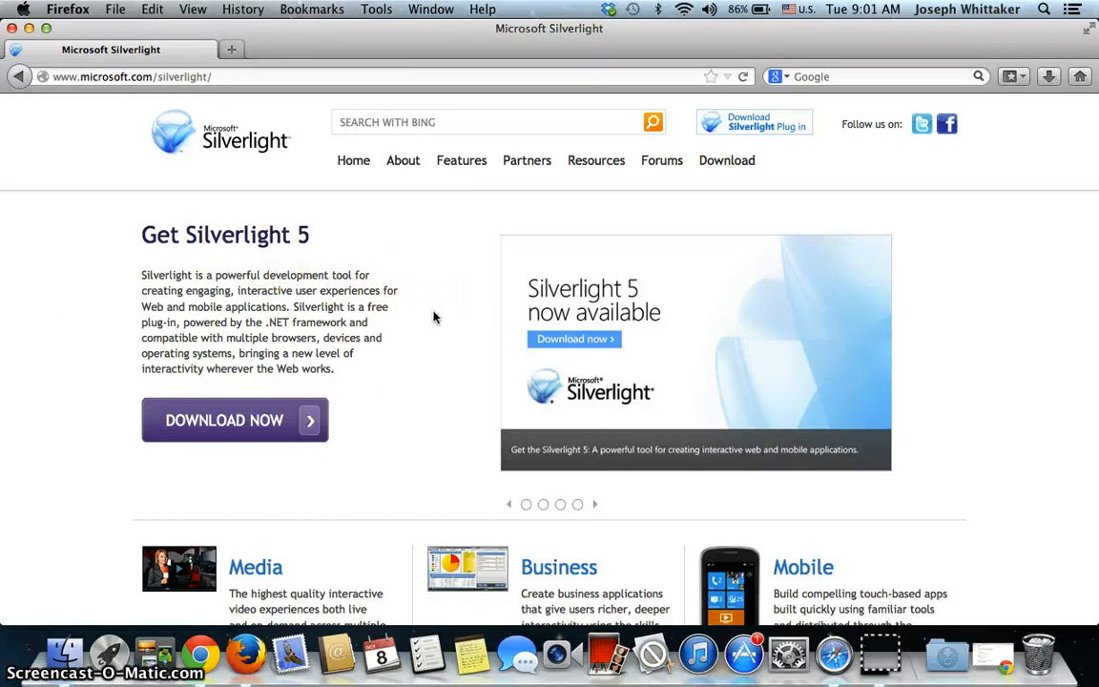
{"action": "mouse_move", "coordinate": [235, 420]}
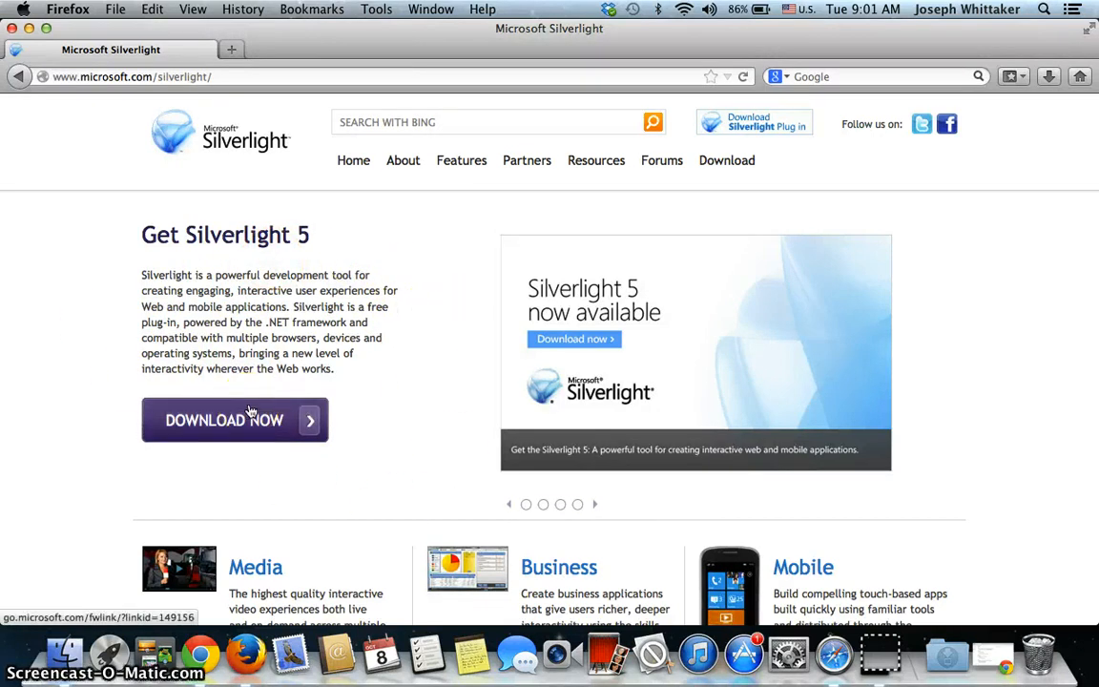
Step: Download Silverlight 5 and save Silverlight.dmg to the computer
{"action": "left_click", "coordinate": [234, 420]}
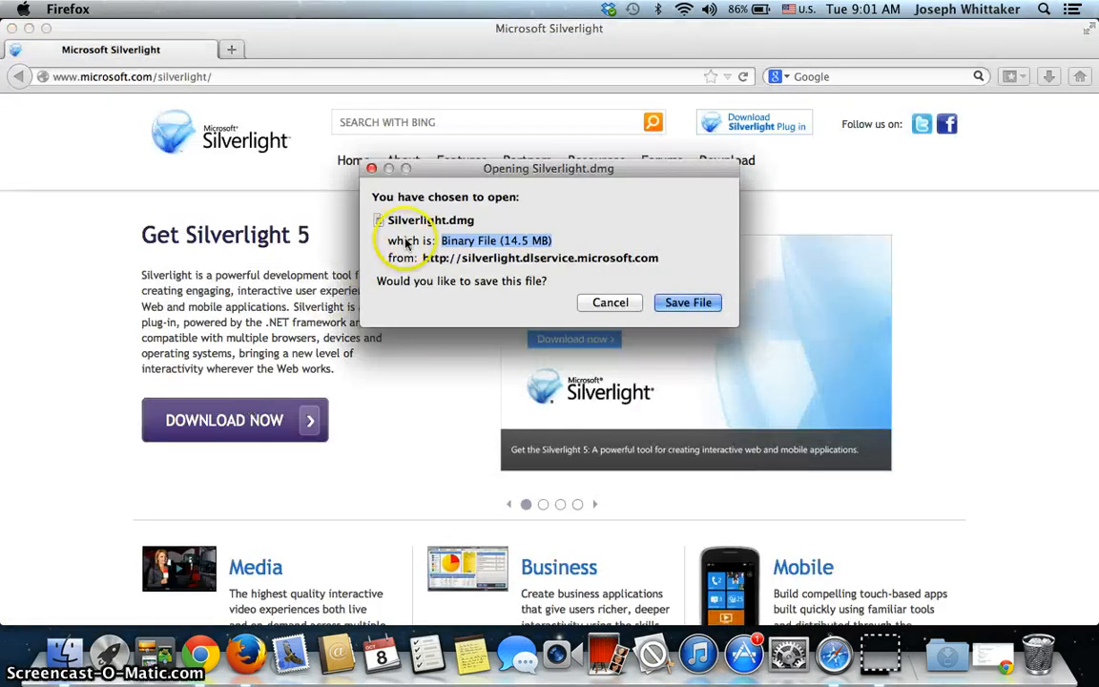
{"action": "mouse_move", "coordinate": [467, 229]}
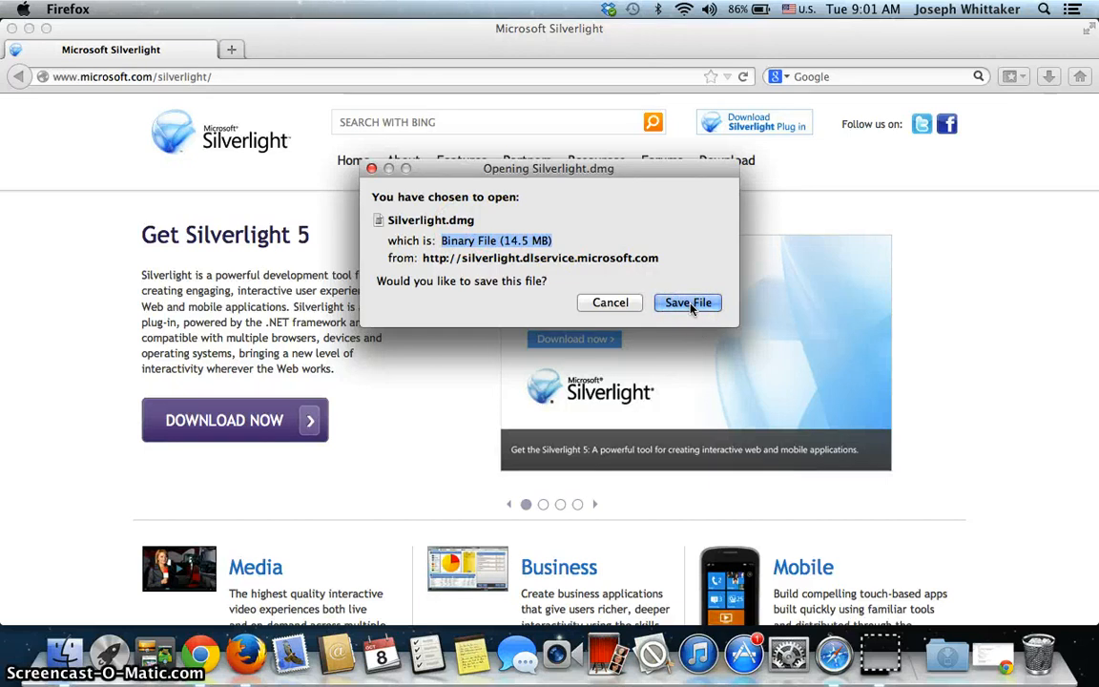
{"action": "left_click", "coordinate": [687, 303]}
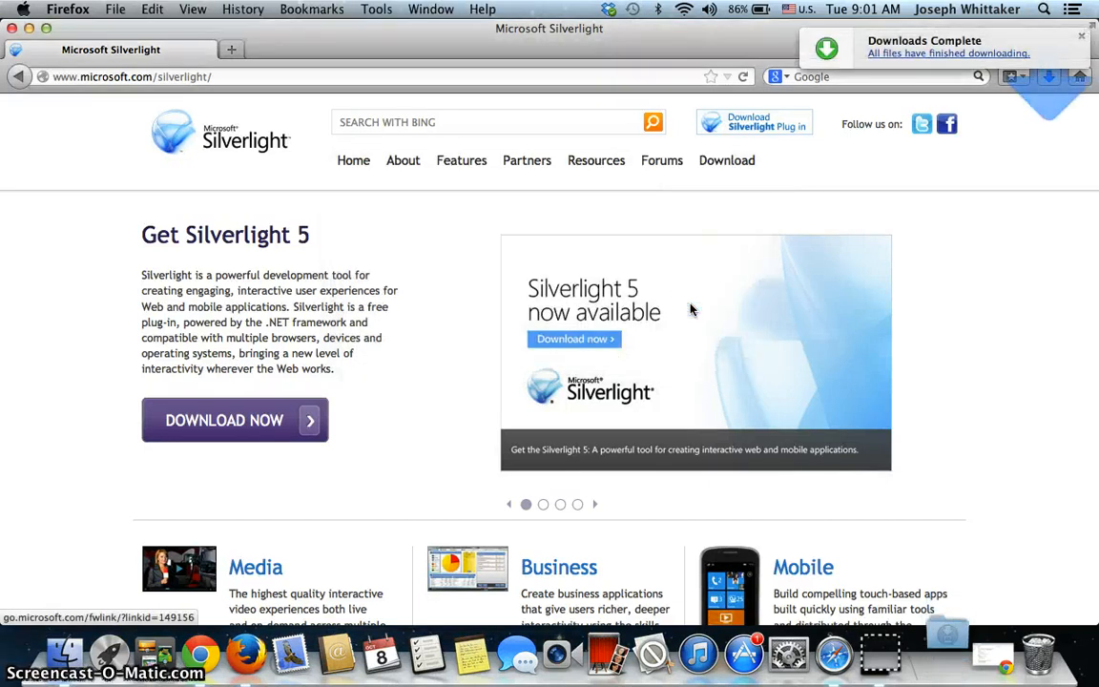
{"action": "mouse_move", "coordinate": [956, 596]}
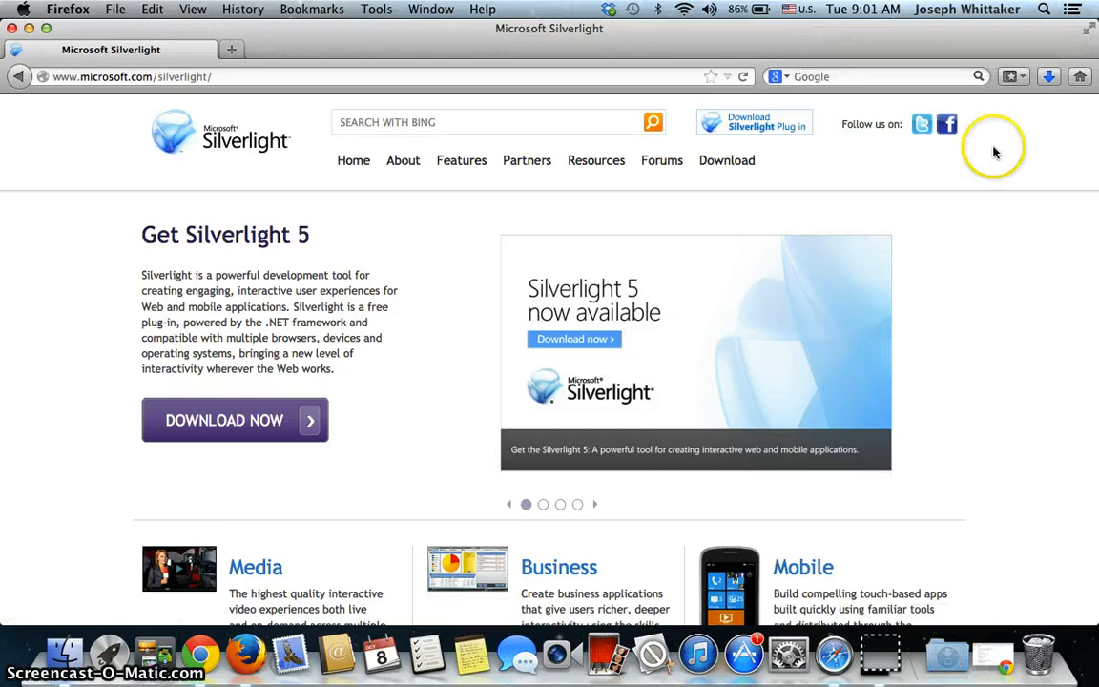
{"action": "mouse_move", "coordinate": [1049, 77]}
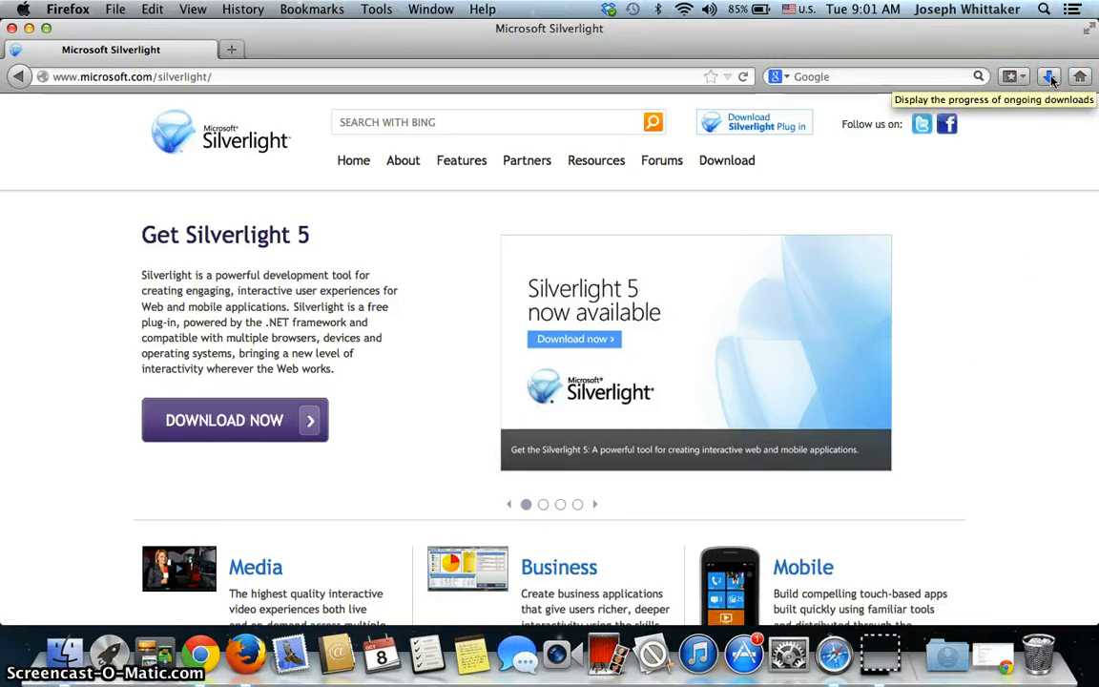
Step: Show the finished downloads and mount Silverlight.dmg to reveal Silverlight.pkg
{"action": "left_click", "coordinate": [1048, 76]}
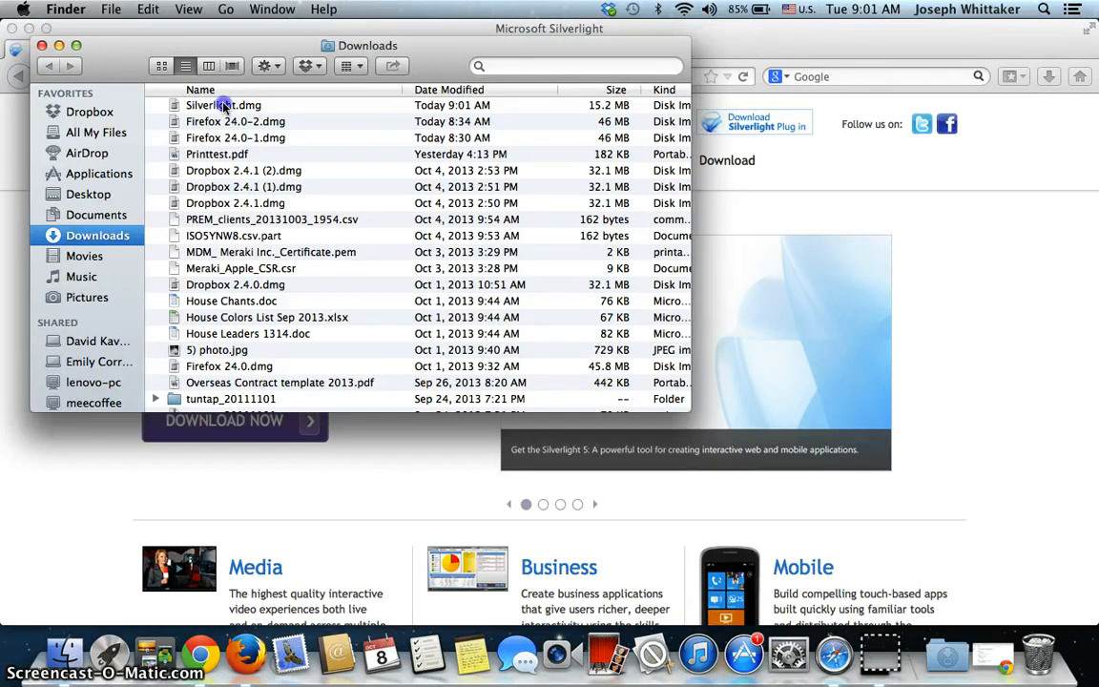
{"action": "double_click", "coordinate": [223, 105]}
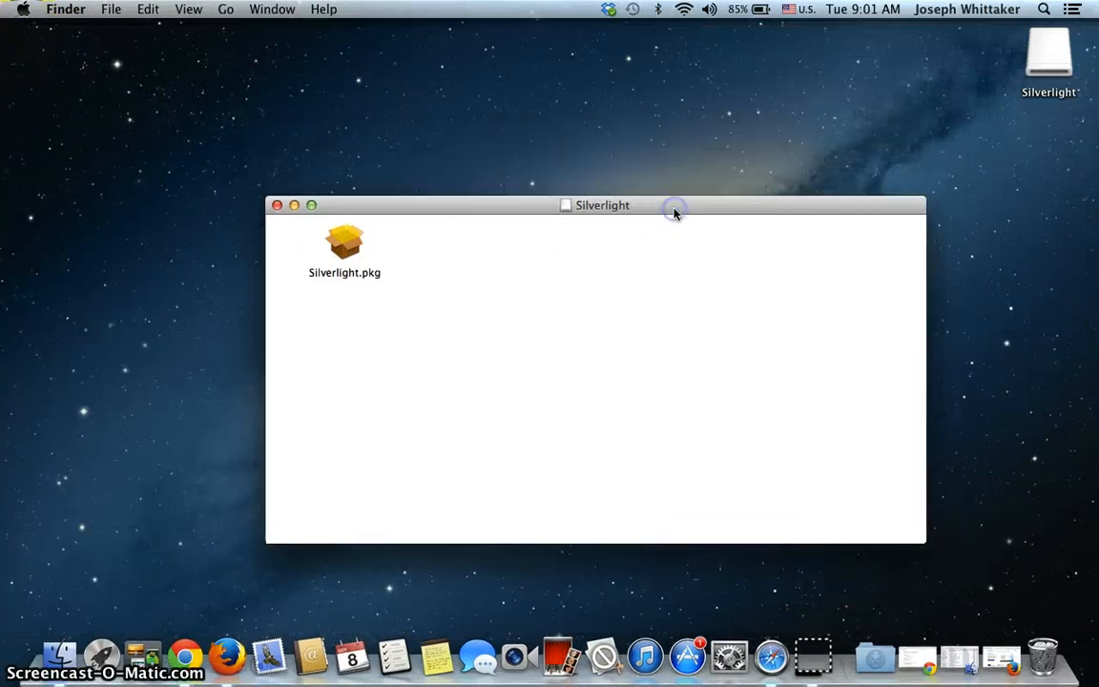
{"action": "mouse_move", "coordinate": [227, 316]}
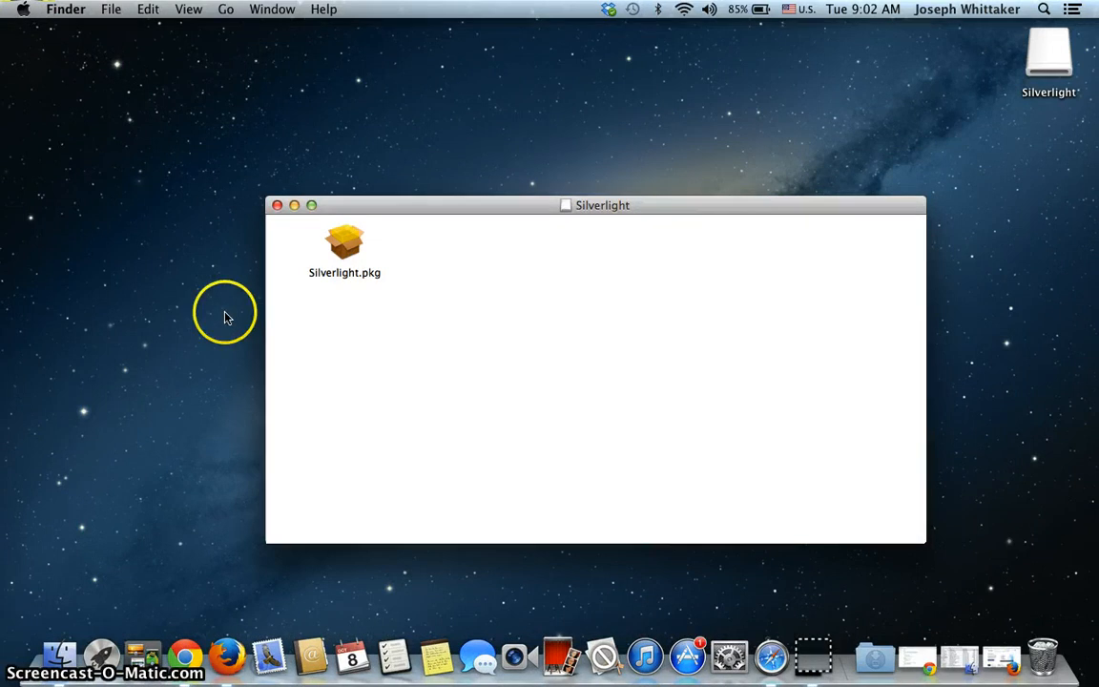
{"action": "mouse_move", "coordinate": [412, 344]}
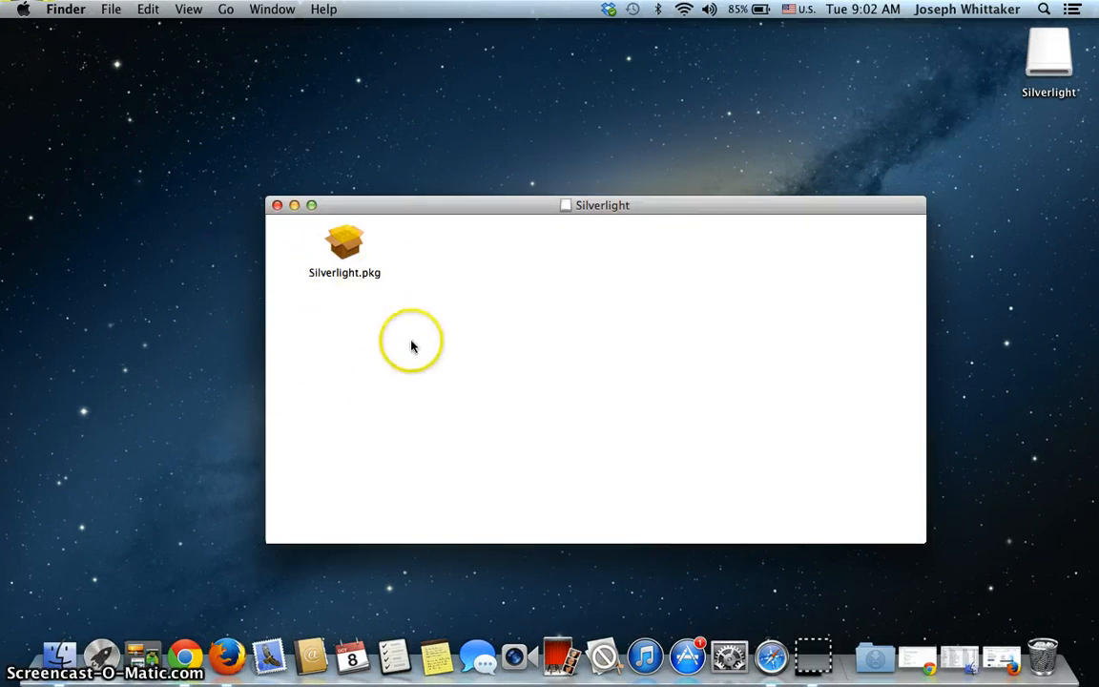
{"action": "mouse_move", "coordinate": [348, 246]}
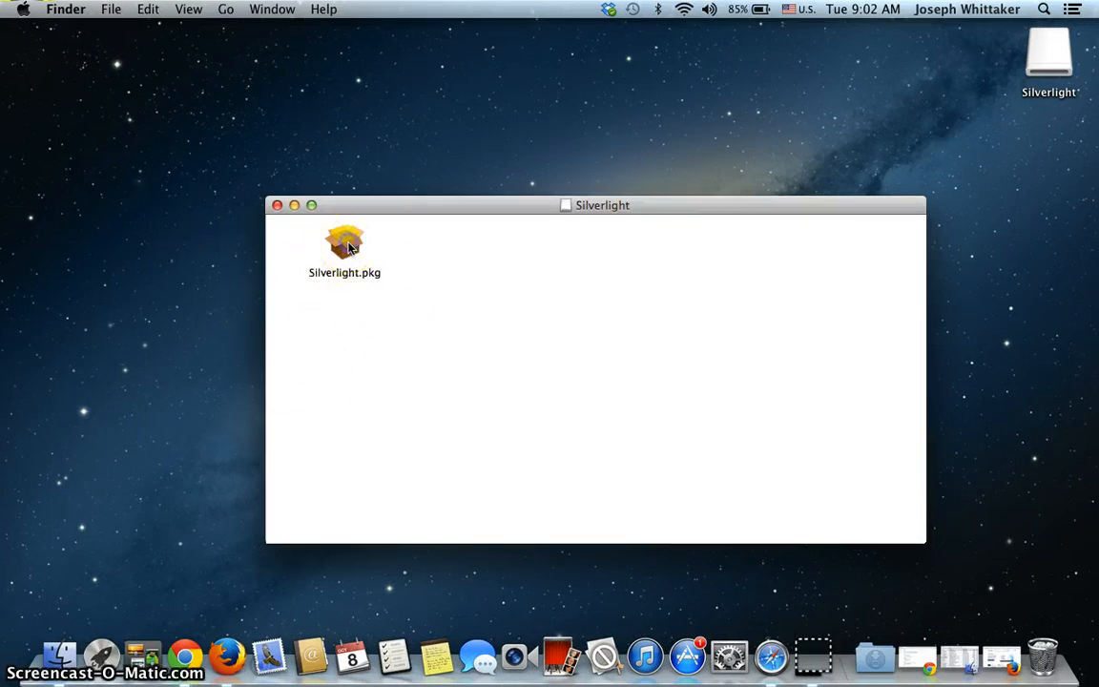
Step: Launch Silverlight.pkg, pass the introduction and agree to the license
{"action": "double_click", "coordinate": [345, 242]}
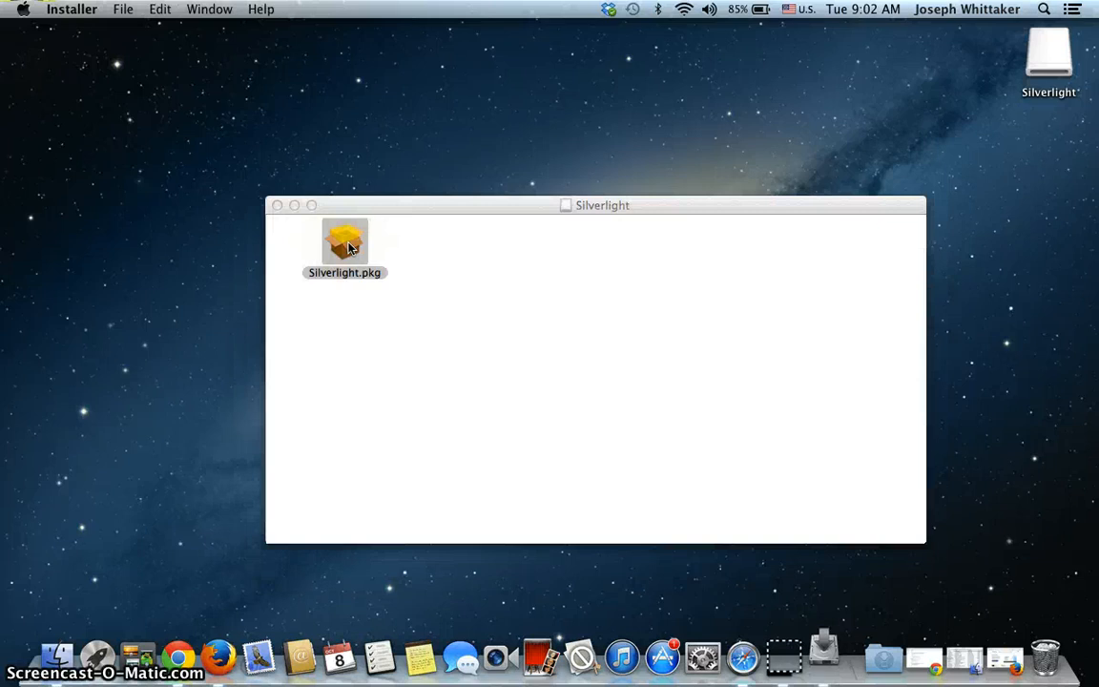
{"action": "double_click", "coordinate": [344, 241]}
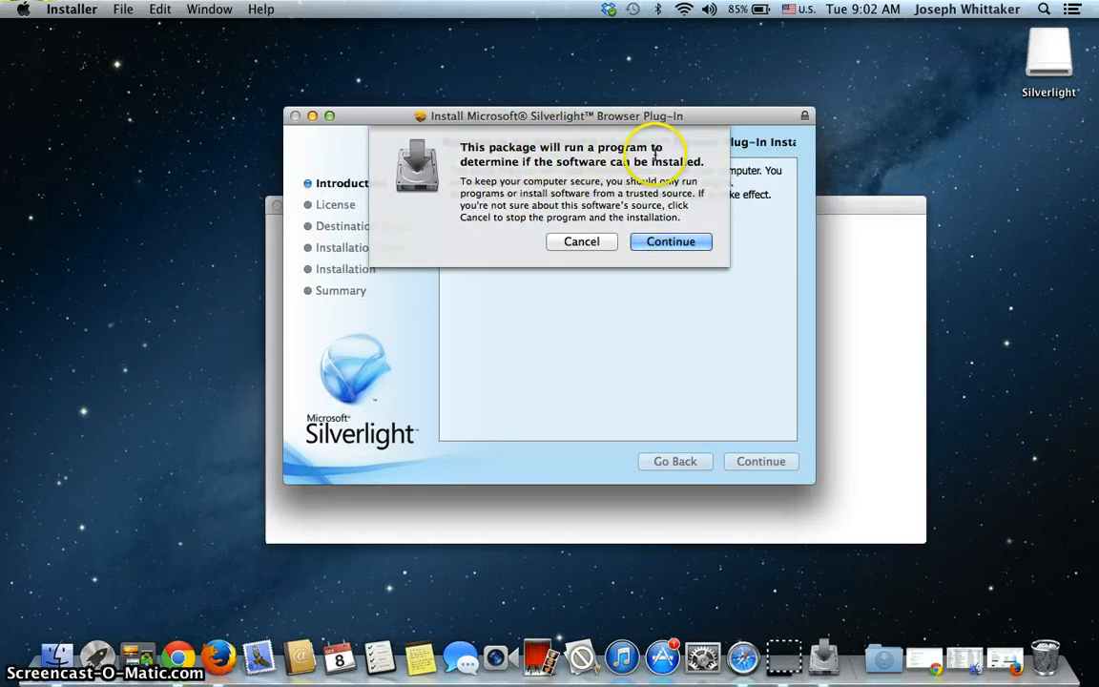
{"action": "mouse_move", "coordinate": [704, 174]}
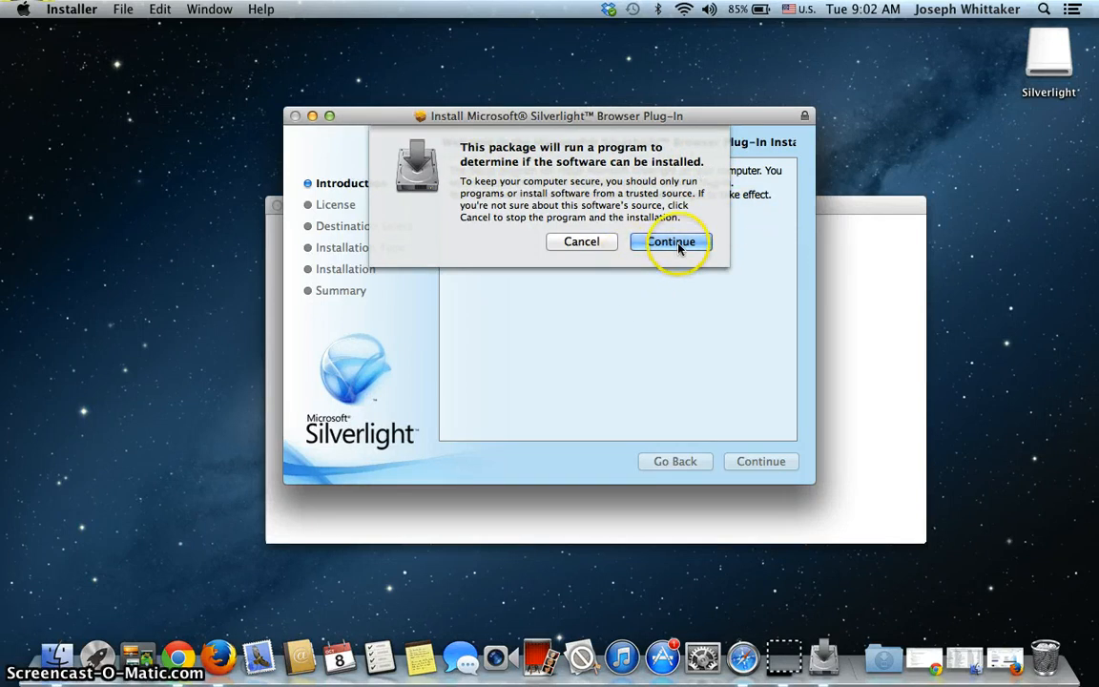
{"action": "left_click", "coordinate": [671, 242]}
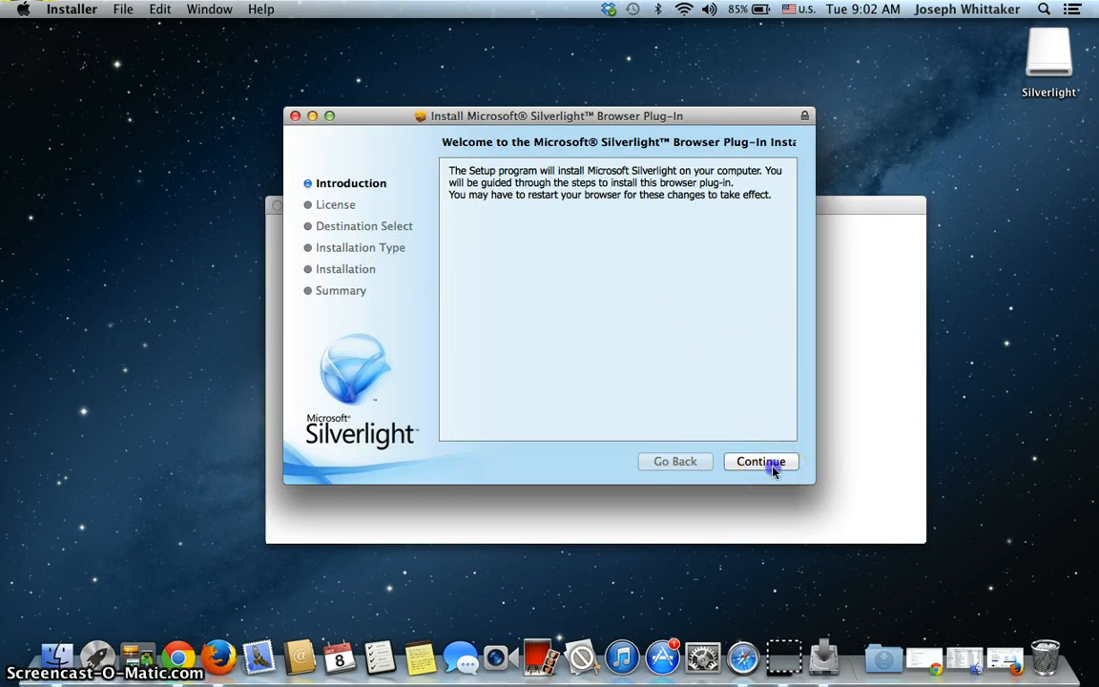
{"action": "left_click", "coordinate": [760, 461]}
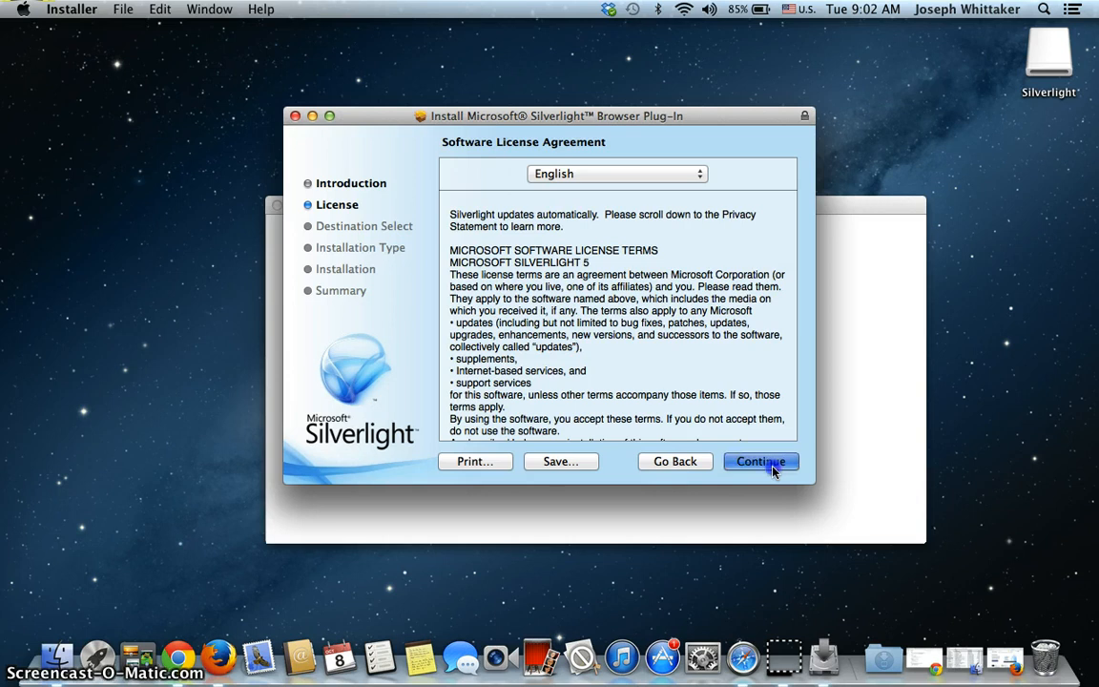
{"action": "left_click", "coordinate": [760, 461]}
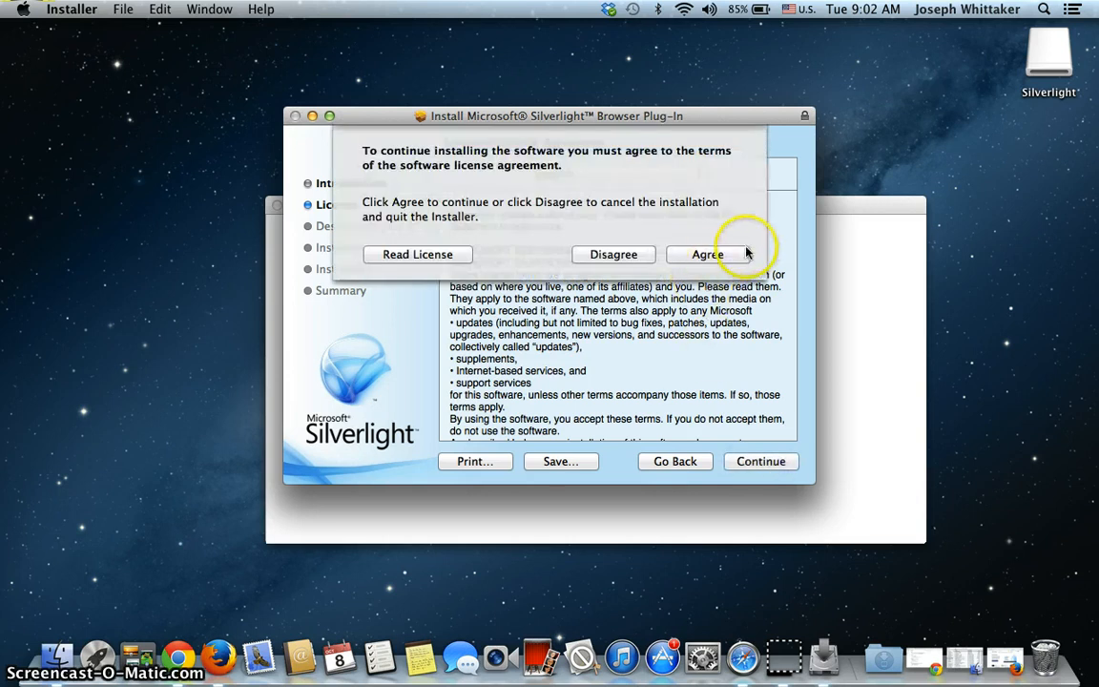
{"action": "left_click", "coordinate": [707, 253]}
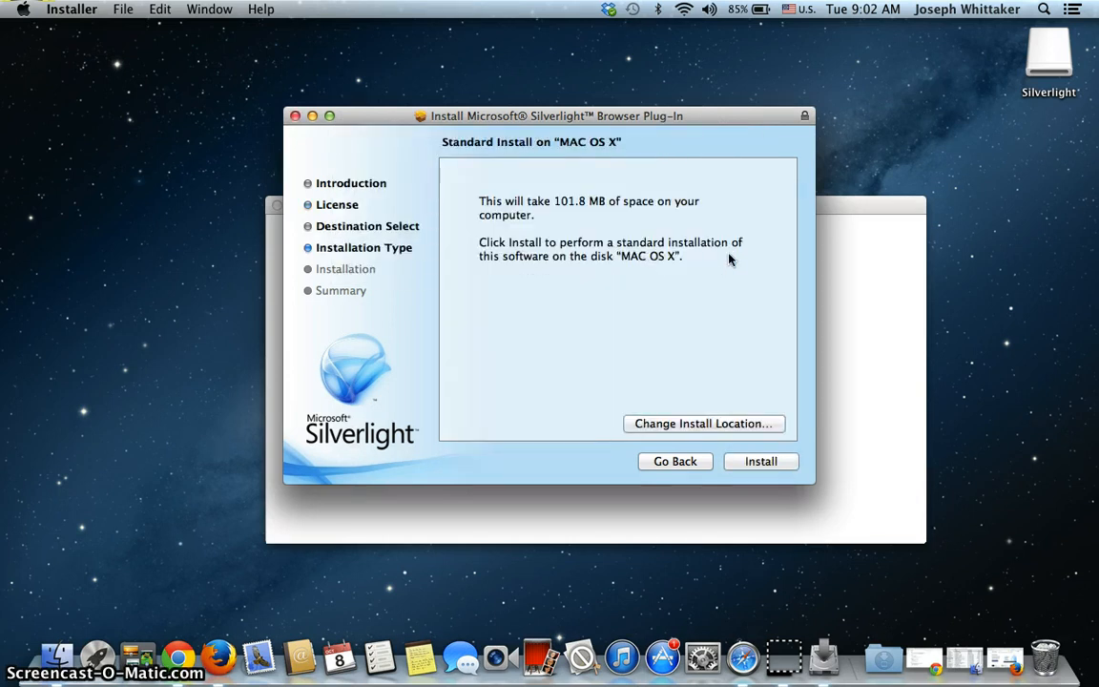
{"action": "mouse_move", "coordinate": [868, 418]}
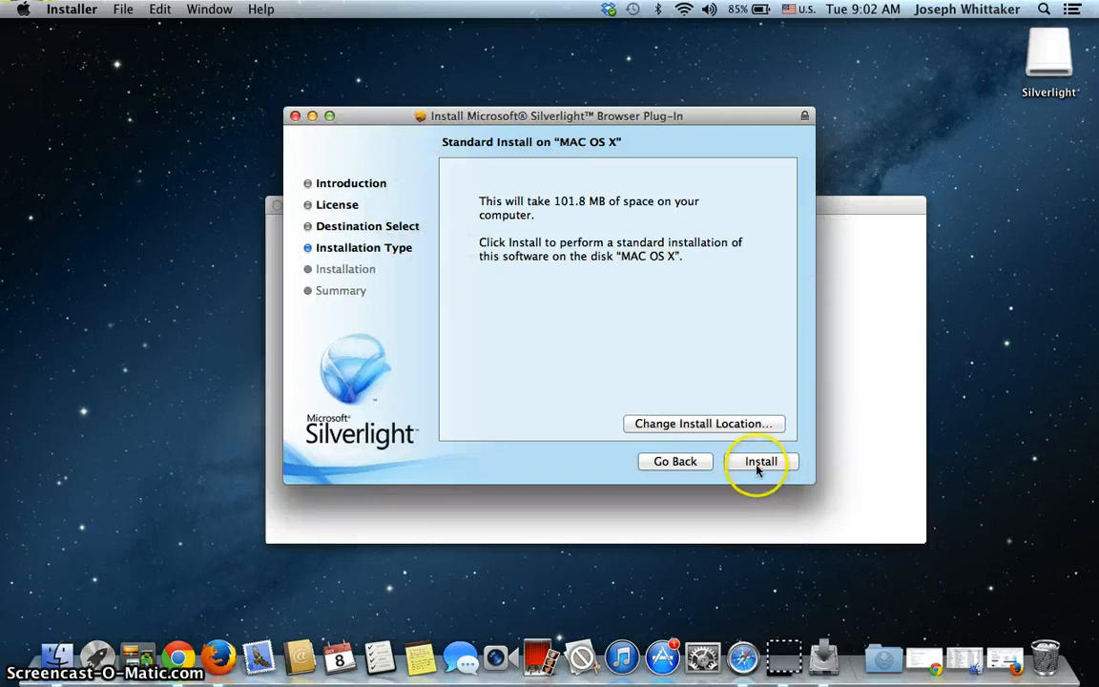
Step: Start the standard install and authorise it with the administrator password
{"action": "left_click", "coordinate": [761, 461]}
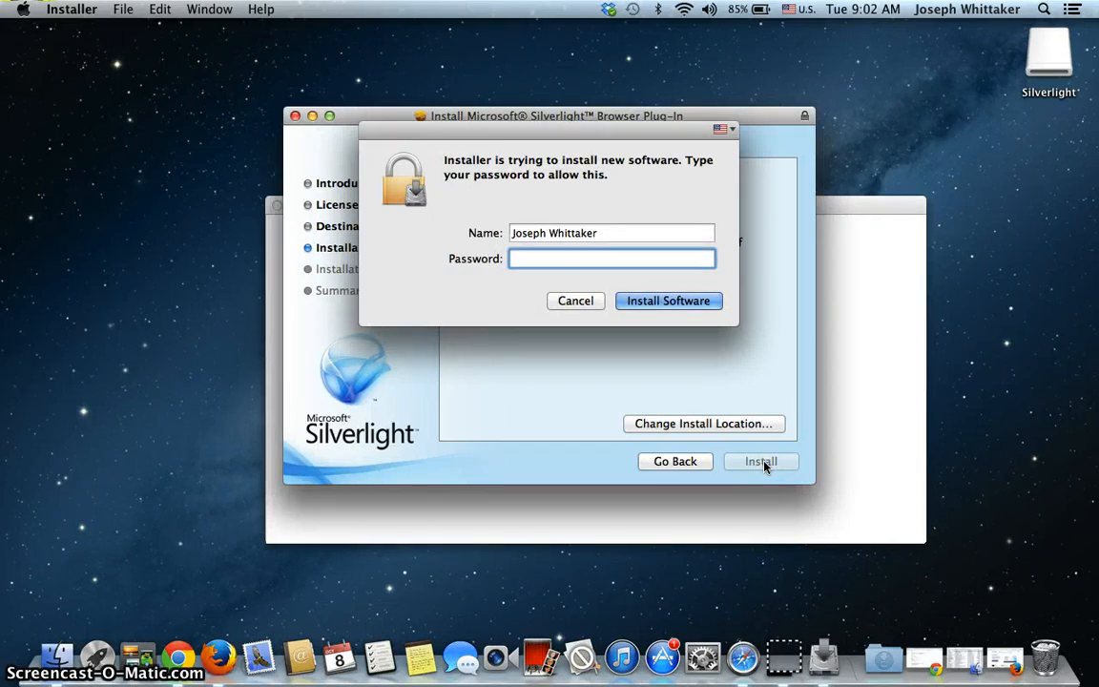
{"action": "left_click", "coordinate": [611, 258]}
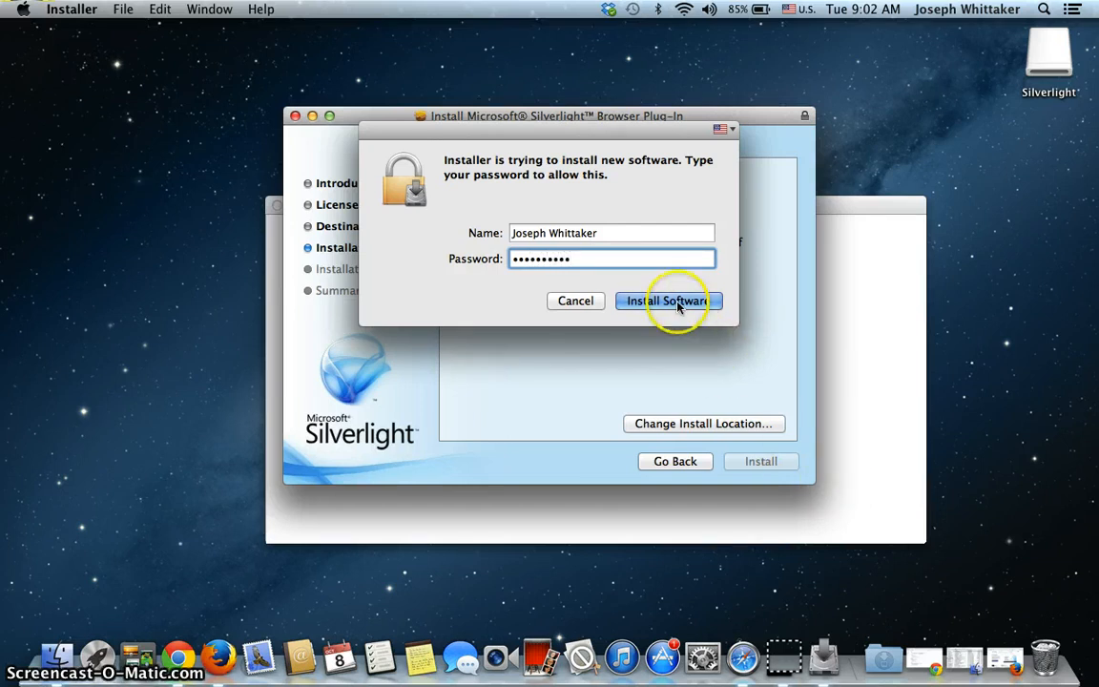
{"action": "left_click", "coordinate": [666, 301]}
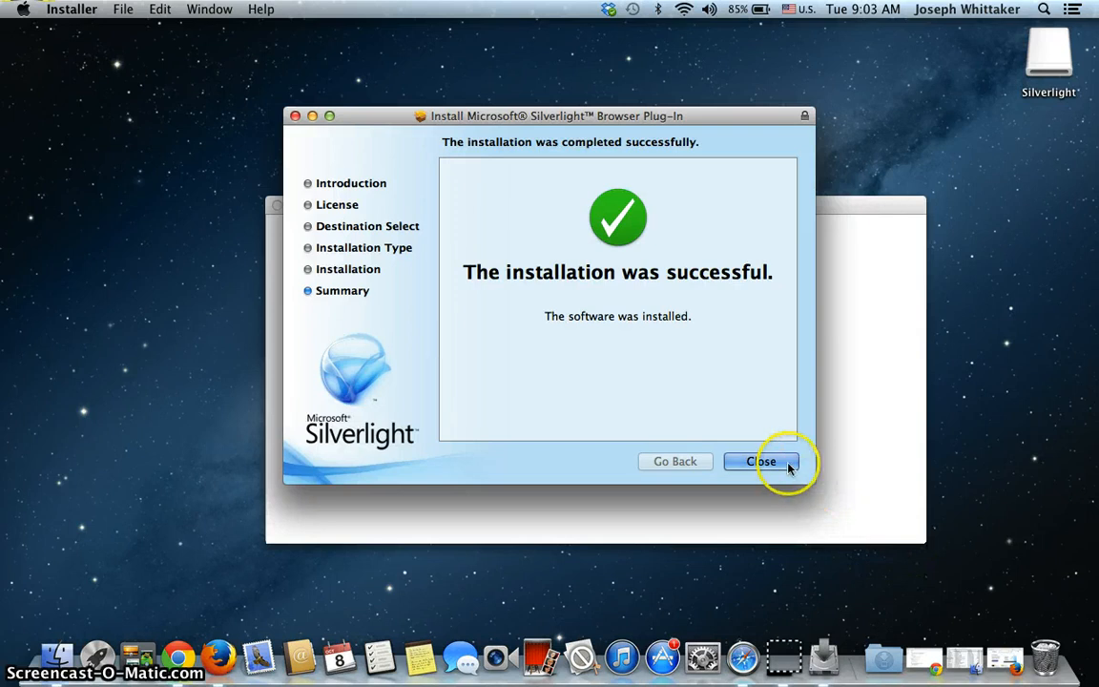
Step: Close the installer and the Silverlight disk window
{"action": "left_click", "coordinate": [760, 460]}
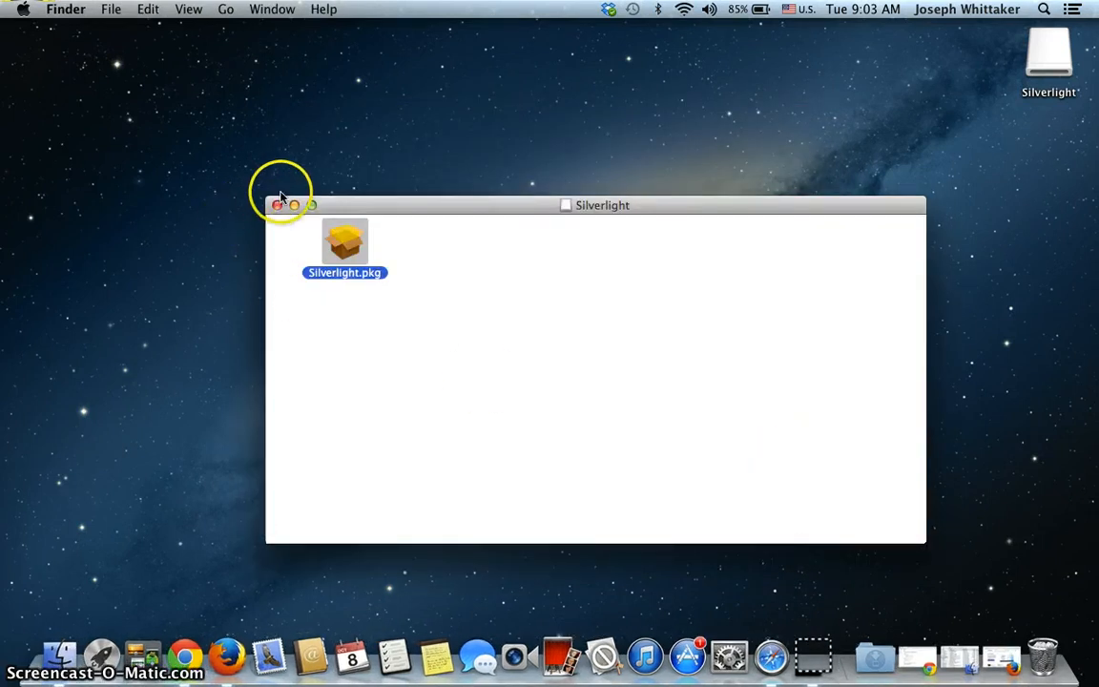
{"action": "left_click", "coordinate": [278, 205]}
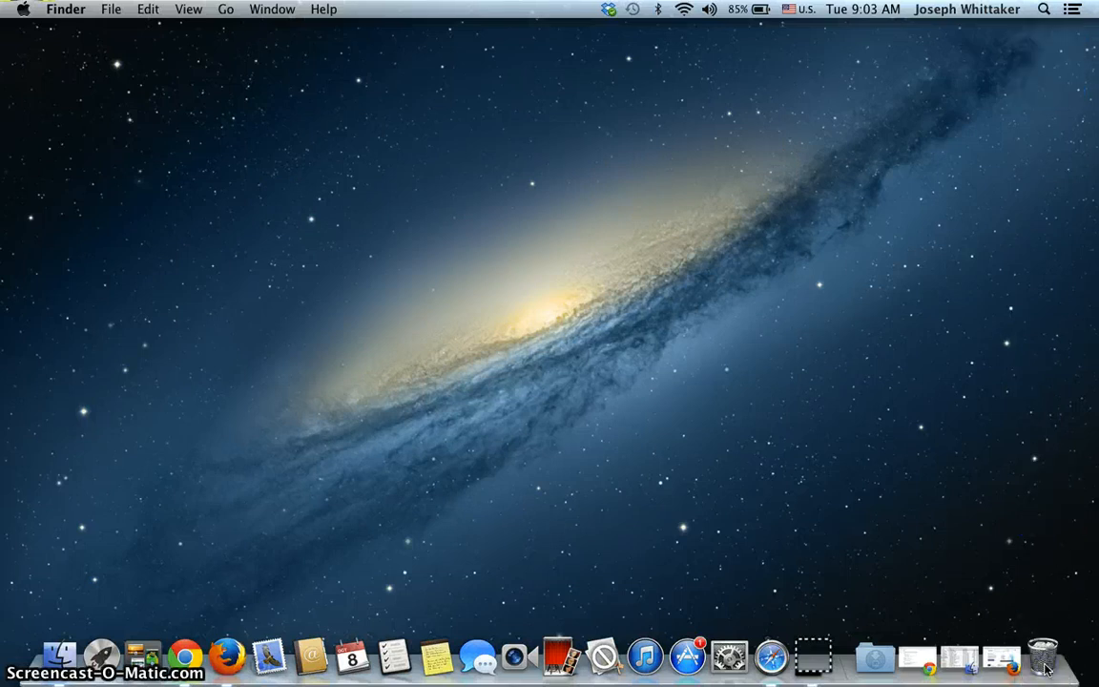
{"action": "mouse_move", "coordinate": [321, 35]}
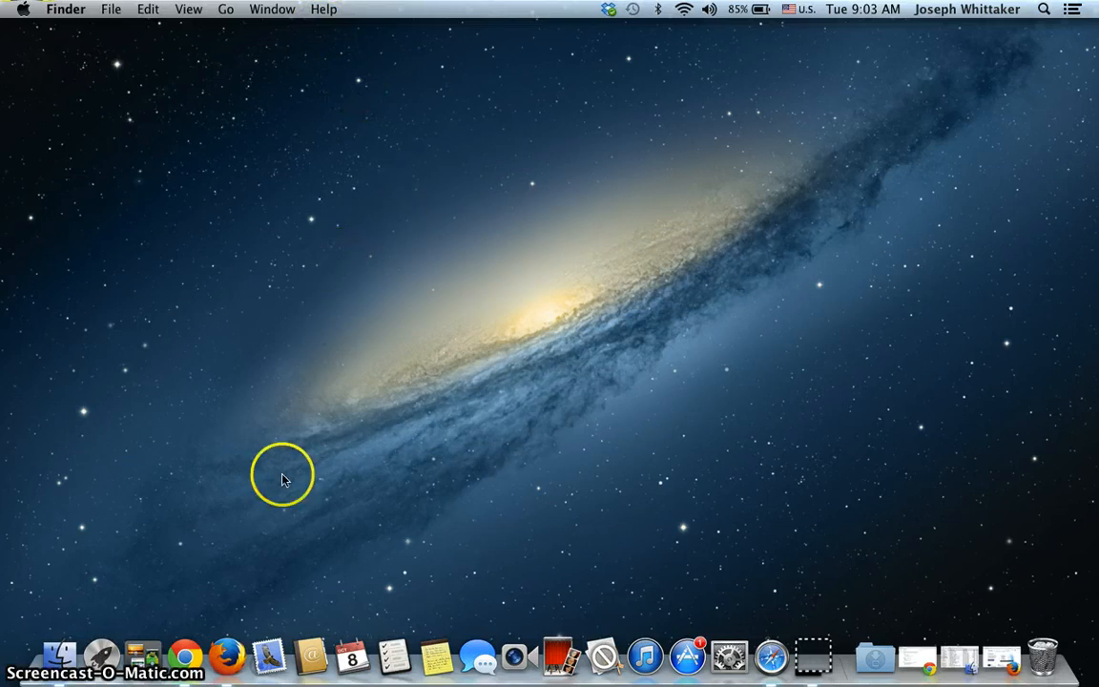
{"action": "mouse_move", "coordinate": [226, 655]}
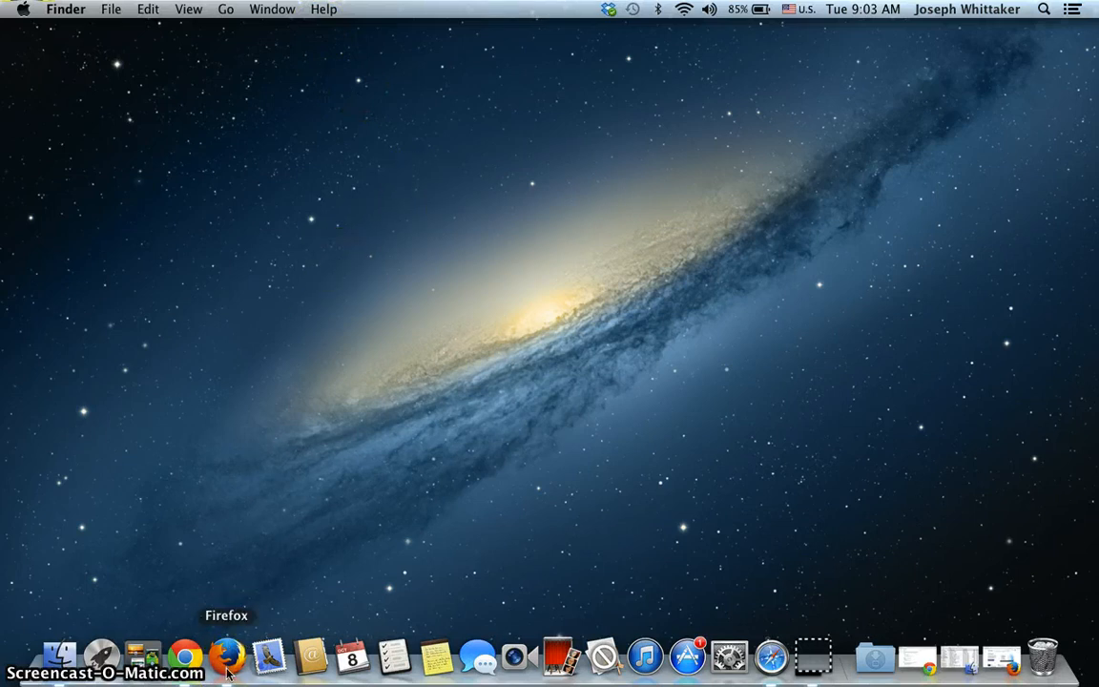